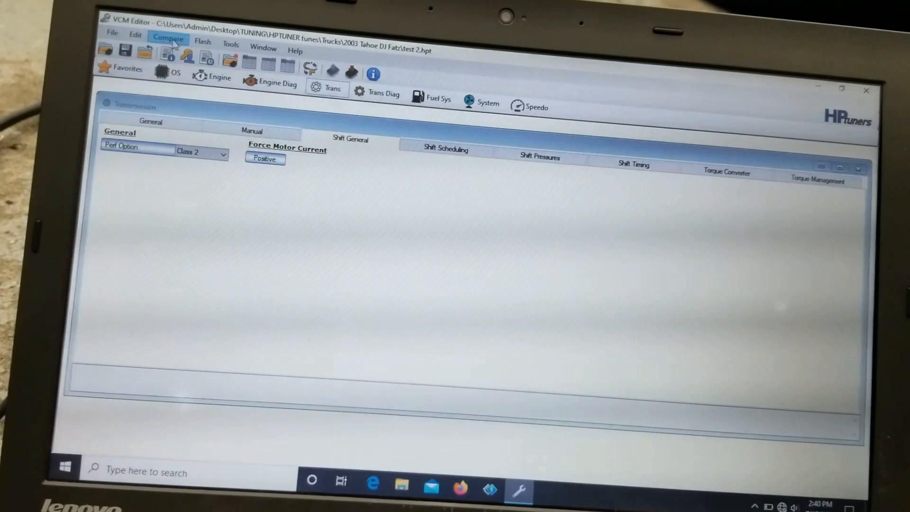
- Open the Comparison Log for the test 2 tune versus the compare file
click(168, 38)
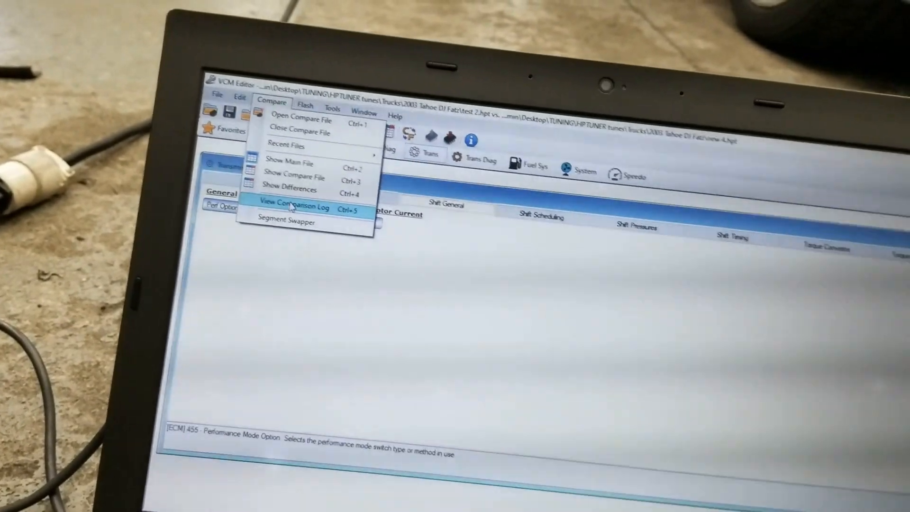
click(290, 207)
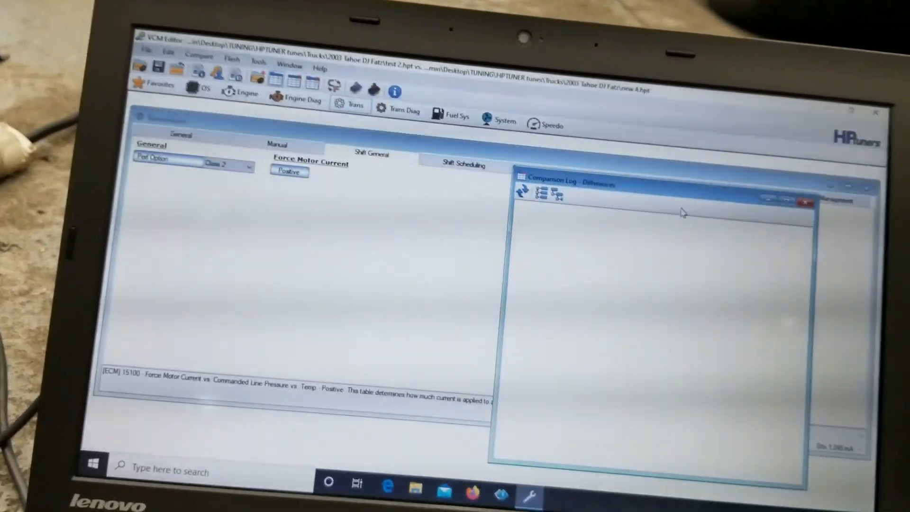